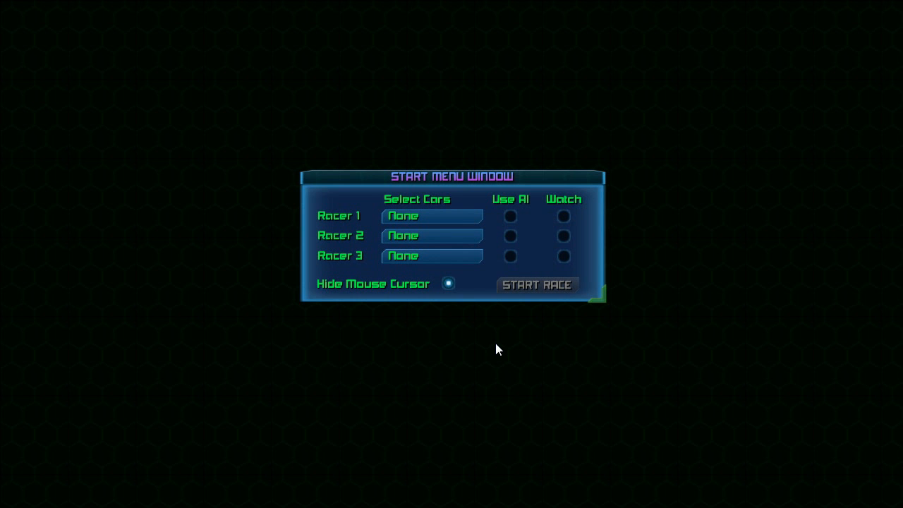
{"action": "mouse_move", "coordinate": [421, 351]}
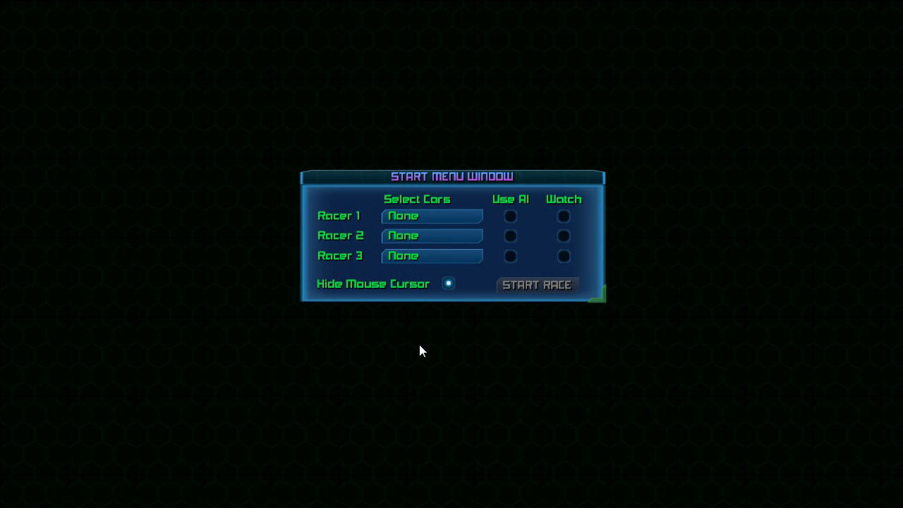
{"action": "mouse_move", "coordinate": [452, 189]}
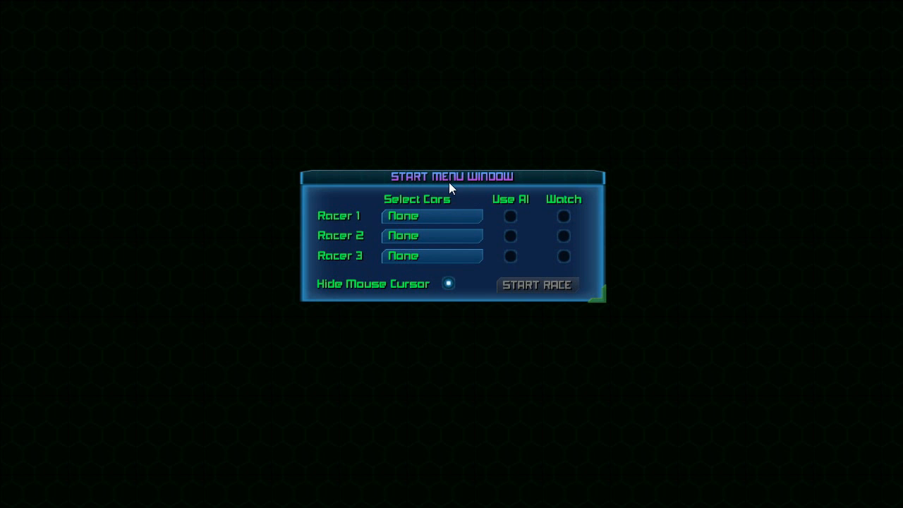
{"action": "mouse_move", "coordinate": [358, 198]}
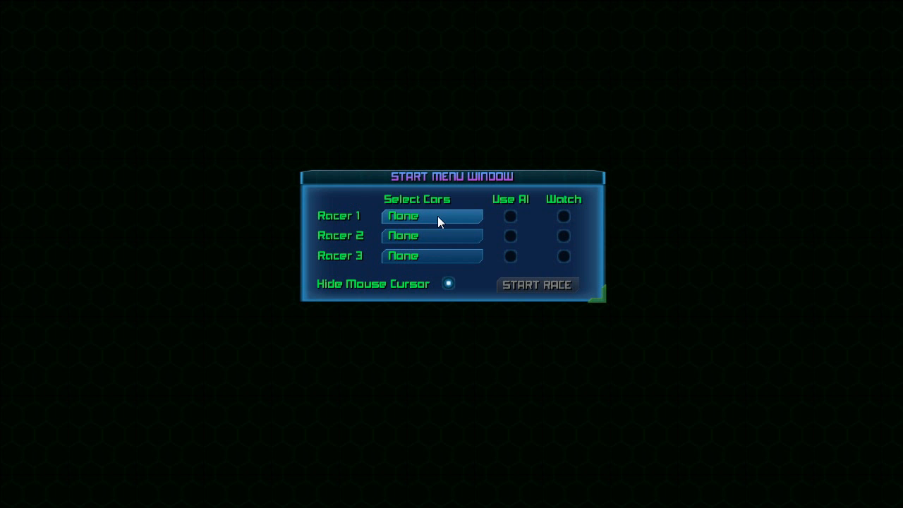
Drag the start menu window slightly up and to the left.
{"action": "left_click_drag", "start_coordinate": [452, 176], "coordinate": [554, 128]}
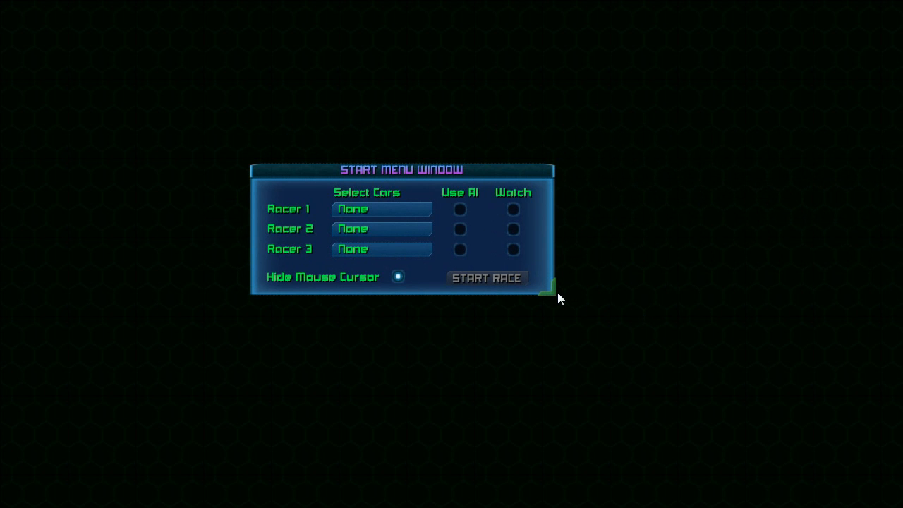
{"action": "mouse_move", "coordinate": [549, 294]}
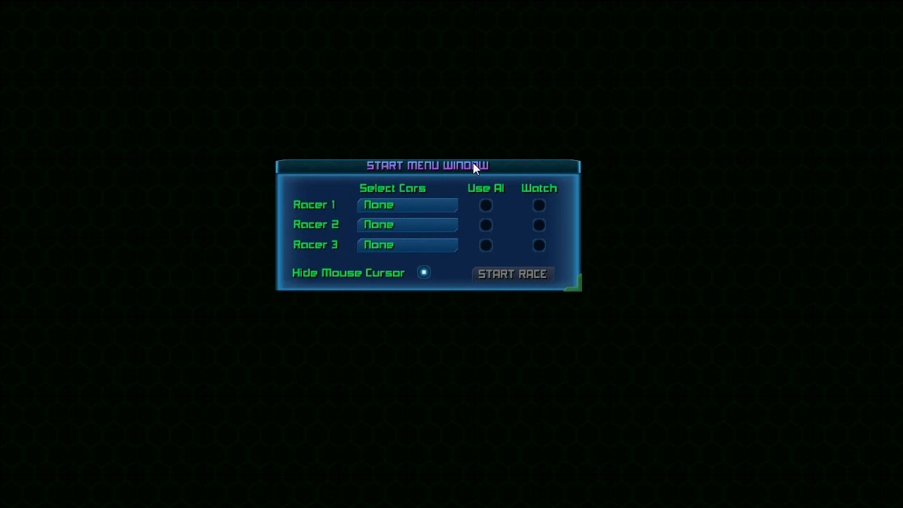
Select Car One from Racer 1's car dropdown.
{"action": "left_click", "coordinate": [408, 204]}
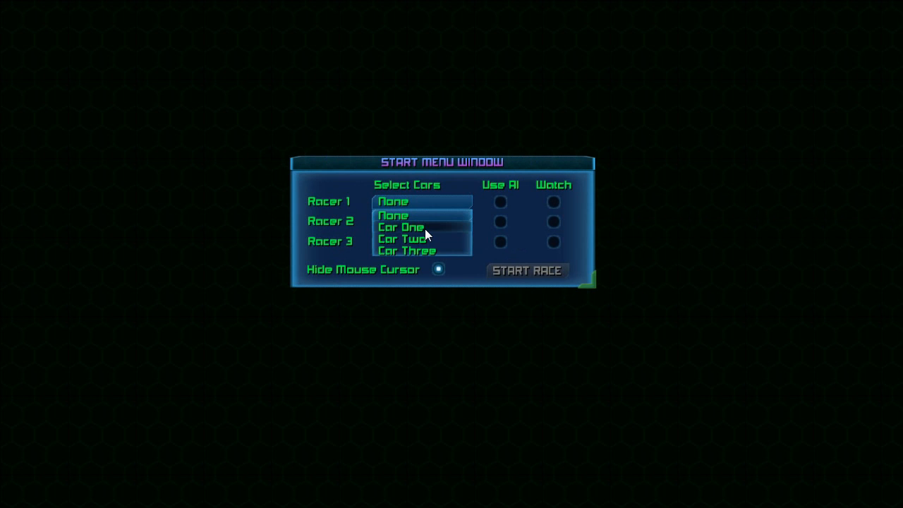
{"action": "left_click", "coordinate": [402, 227]}
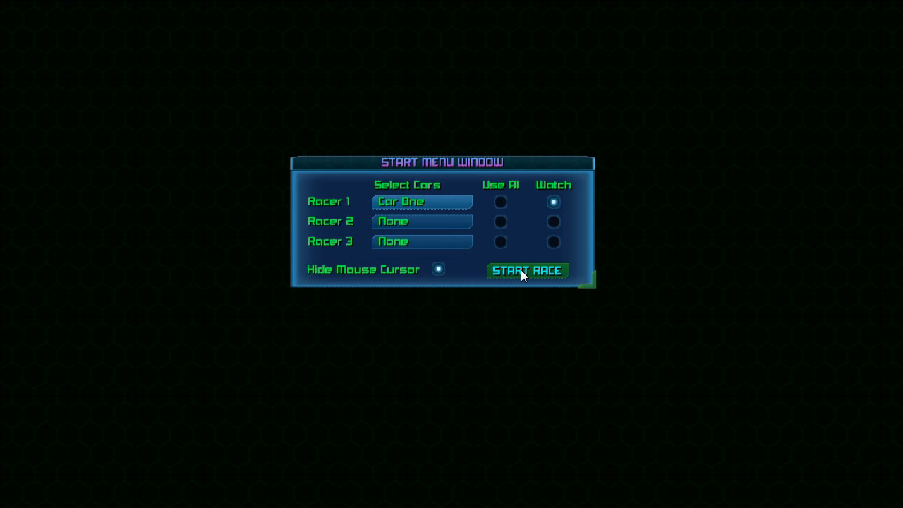
{"action": "mouse_move", "coordinate": [401, 195]}
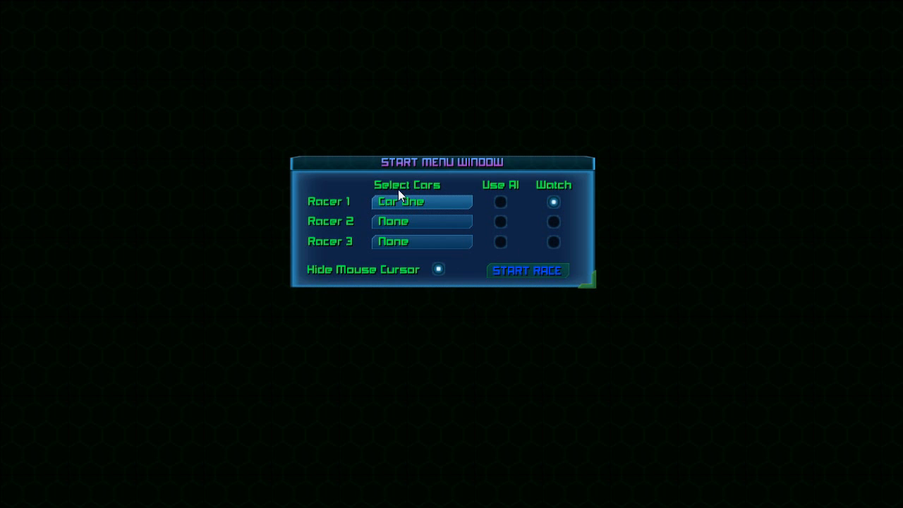
{"action": "mouse_move", "coordinate": [416, 209]}
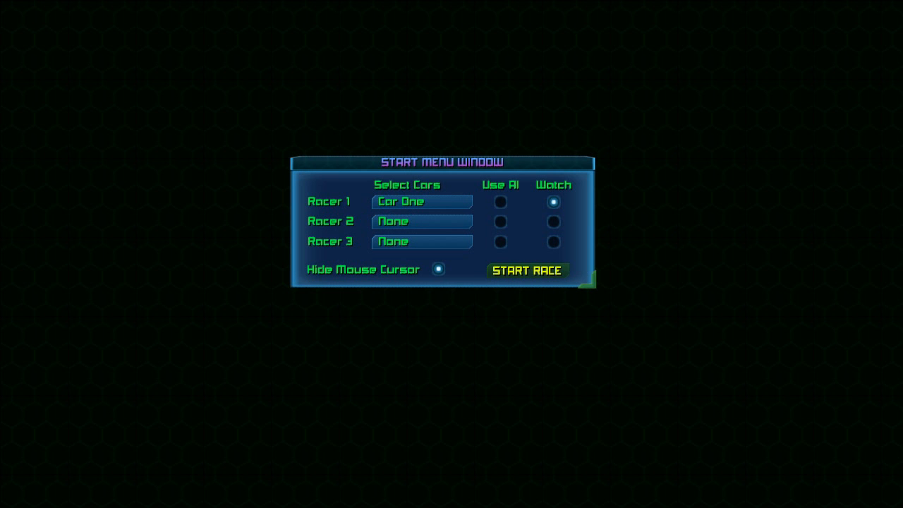
Start the solo race with Racer 1 on Car One.
{"action": "left_click", "coordinate": [527, 270]}
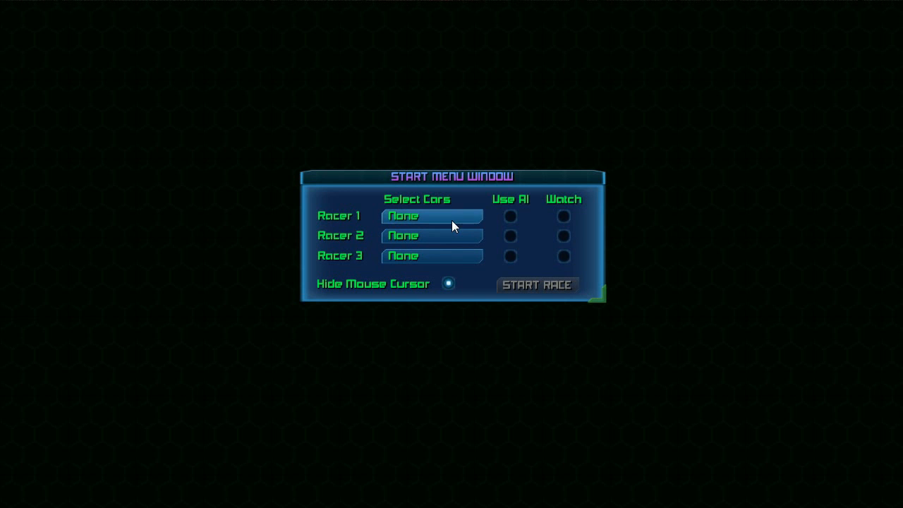
Give Racer 1 Car One with AI driving, and toggle Hide Mouse Cursor off and on.
{"action": "left_click", "coordinate": [432, 216]}
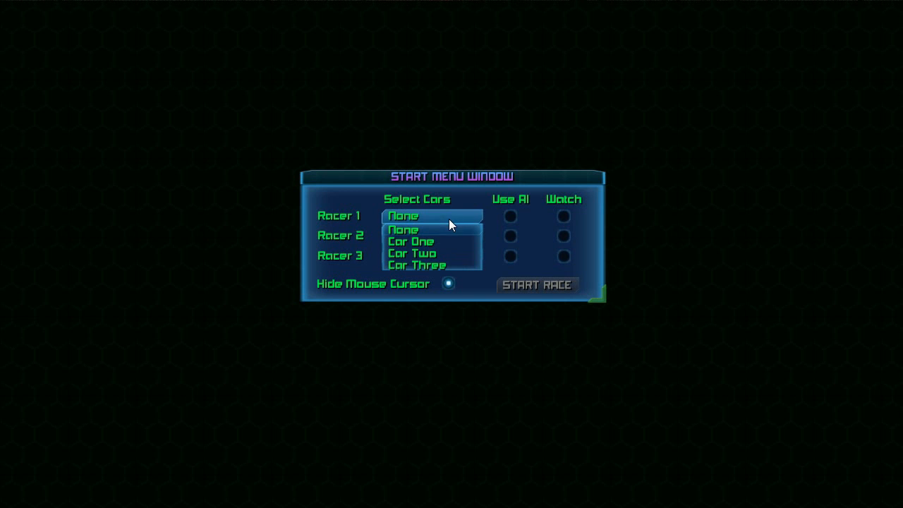
{"action": "left_click", "coordinate": [410, 242]}
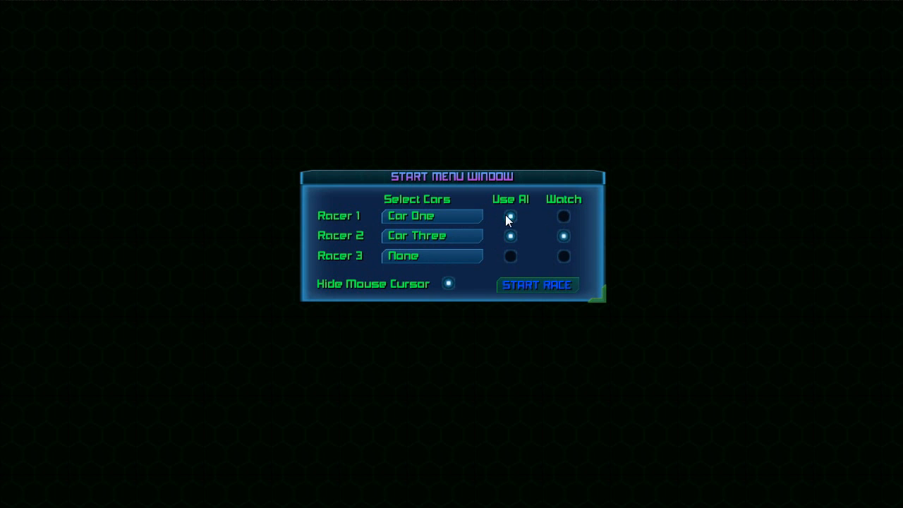
{"action": "left_click", "coordinate": [564, 216]}
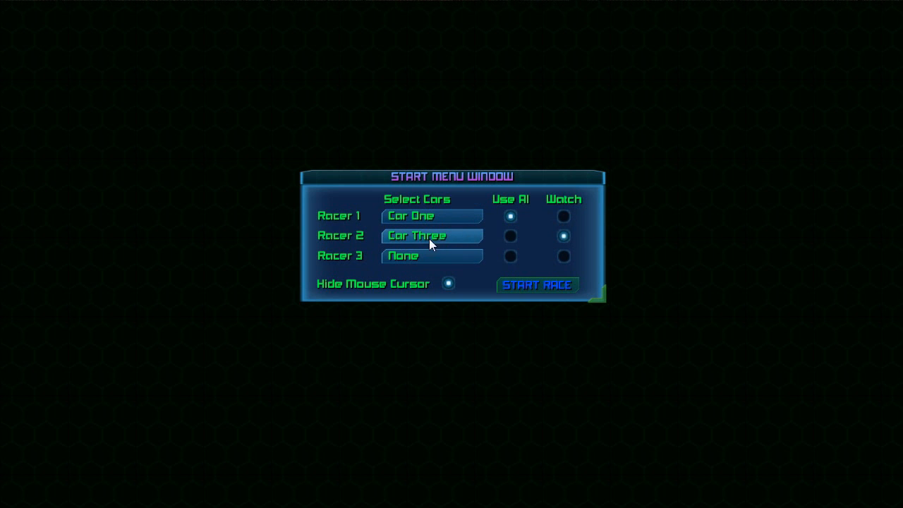
{"action": "mouse_move", "coordinate": [500, 212]}
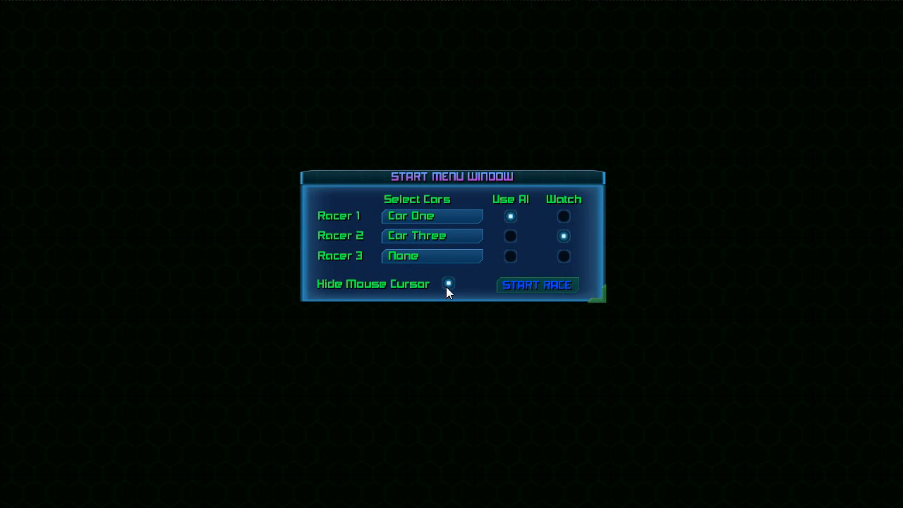
{"action": "left_click", "coordinate": [448, 284]}
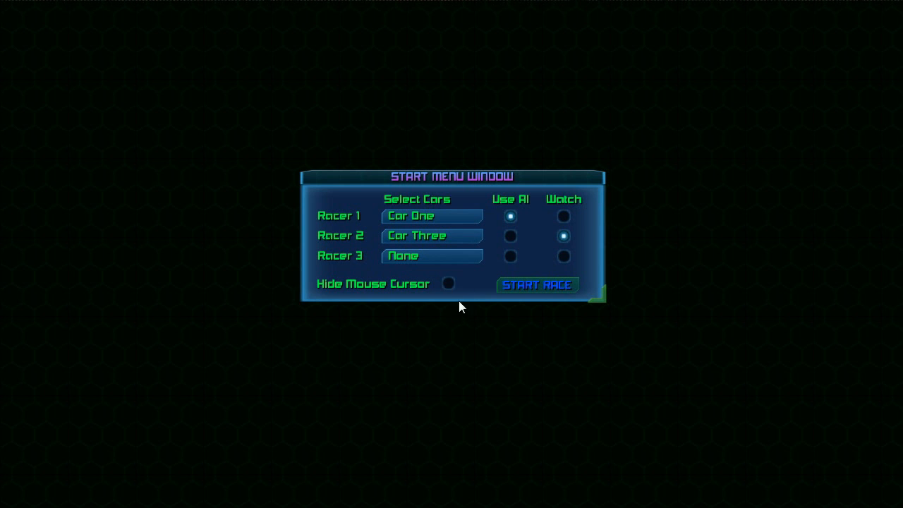
{"action": "left_click", "coordinate": [448, 284]}
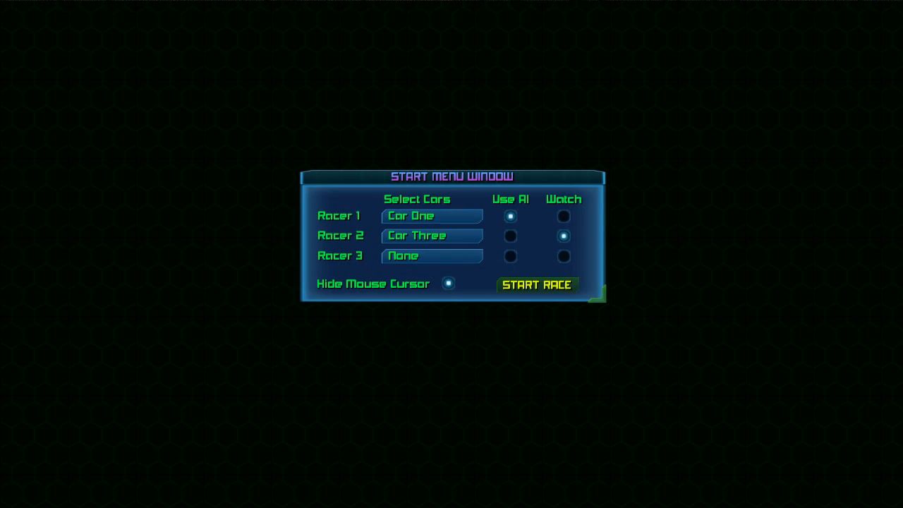
Start the race with AI Car One and watched Car Three.
{"action": "left_click", "coordinate": [537, 285]}
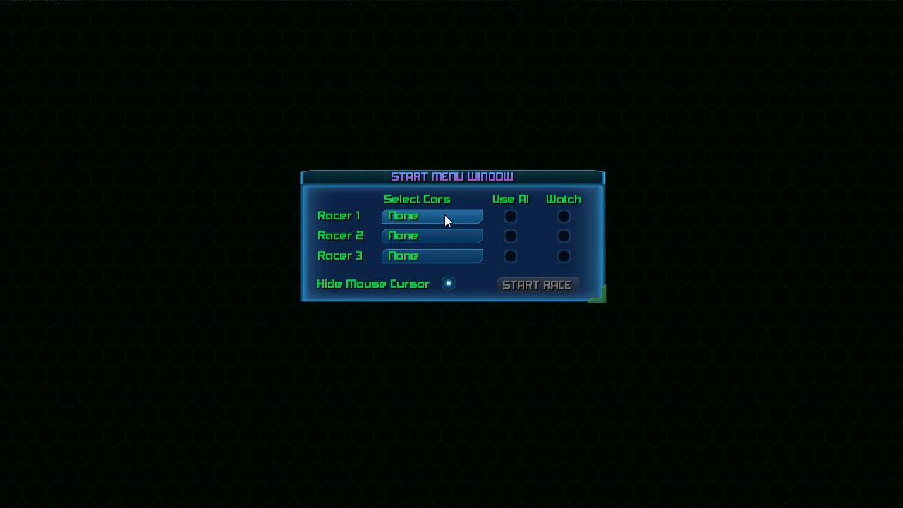
Give Racer 3 AI-driven Car Three, stop watching it, and launch the race.
{"action": "left_click", "coordinate": [431, 236]}
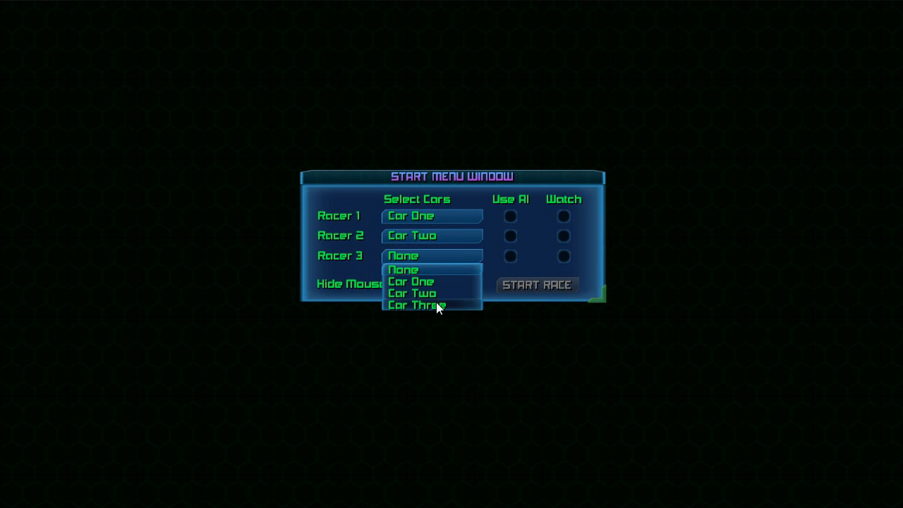
{"action": "left_click", "coordinate": [417, 305]}
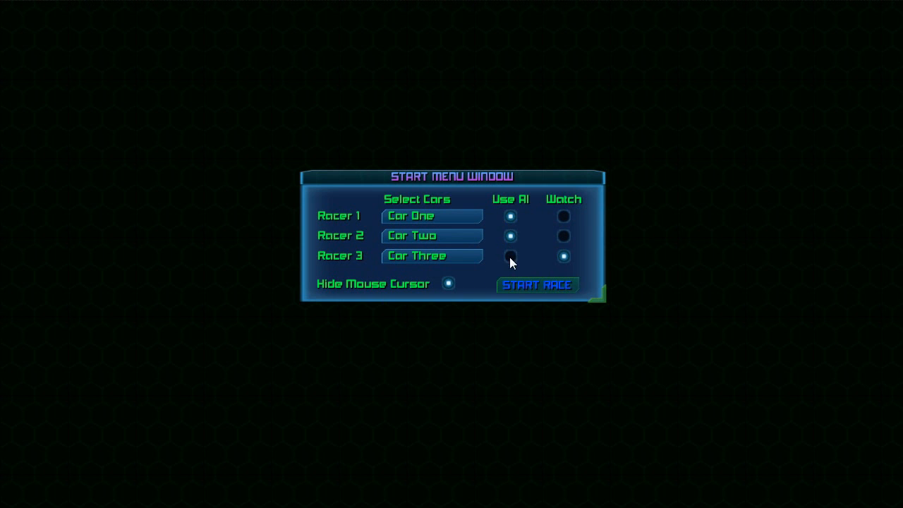
{"action": "left_click", "coordinate": [510, 256]}
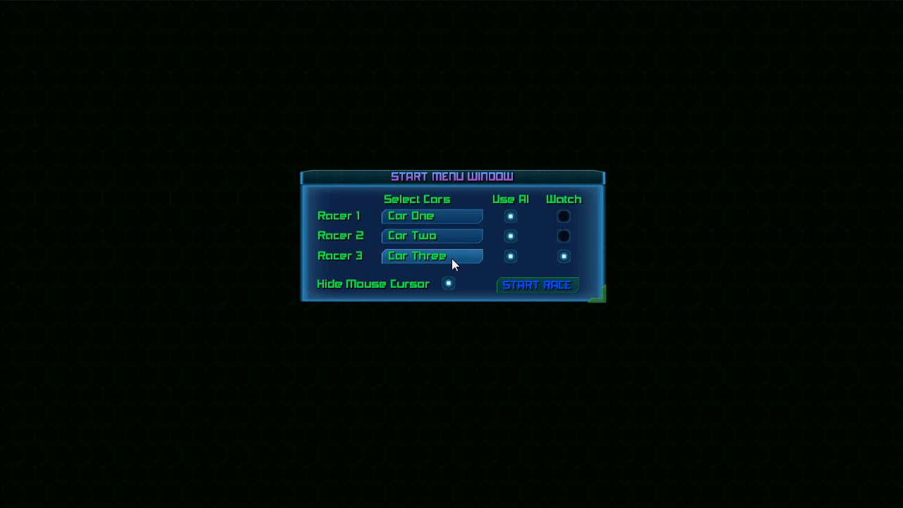
{"action": "mouse_move", "coordinate": [437, 226]}
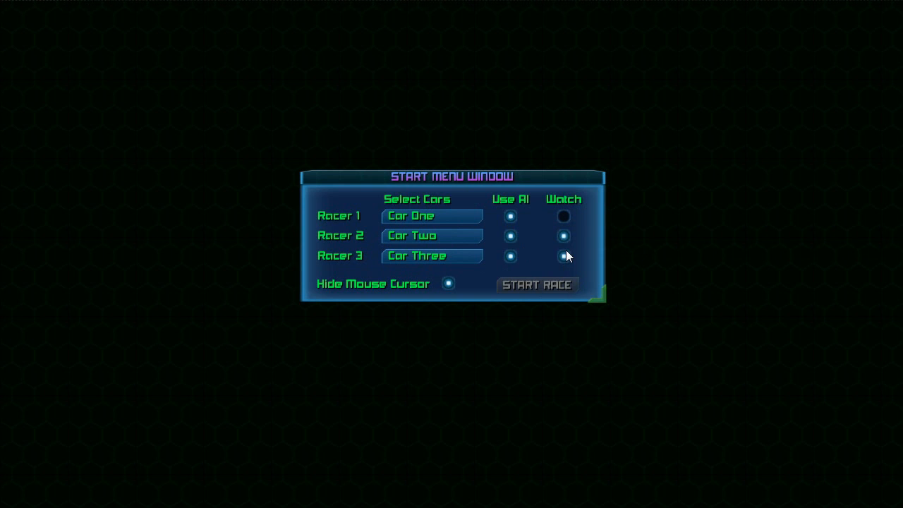
{"action": "left_click", "coordinate": [563, 255]}
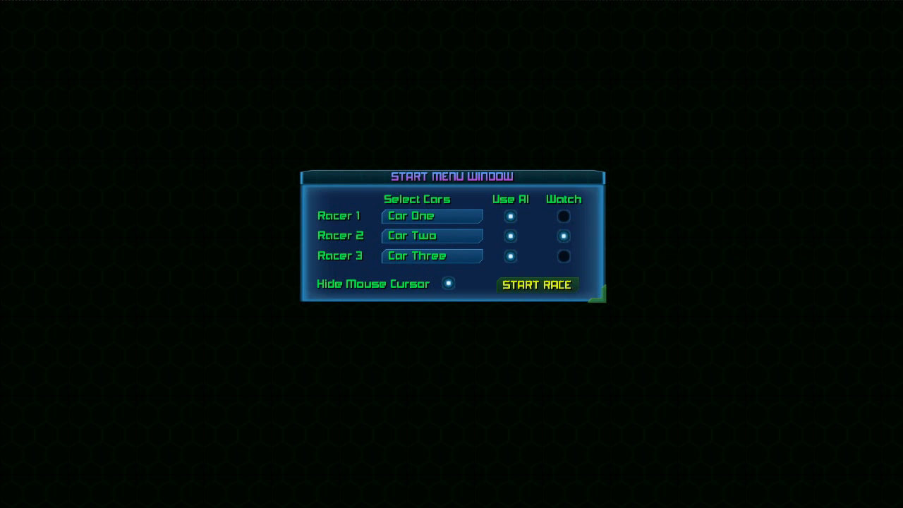
{"action": "left_click", "coordinate": [538, 285]}
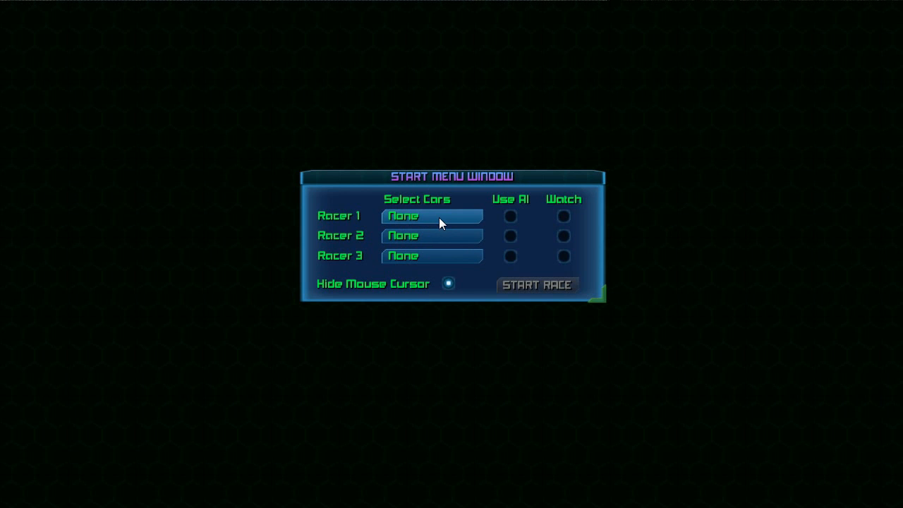
Give Racers 1 and 2 Car One, then clear Racer 1's car and make Racer 2 AI-driven.
{"action": "left_click", "coordinate": [432, 216]}
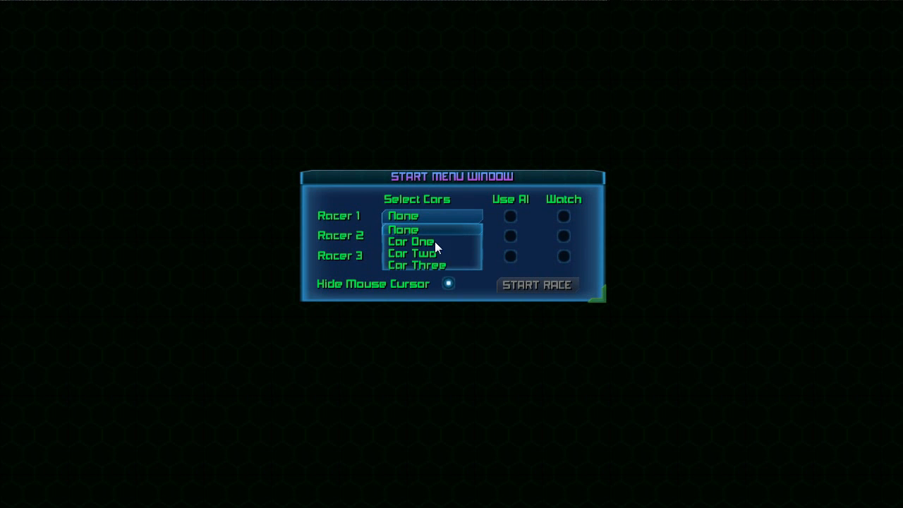
{"action": "left_click", "coordinate": [411, 241]}
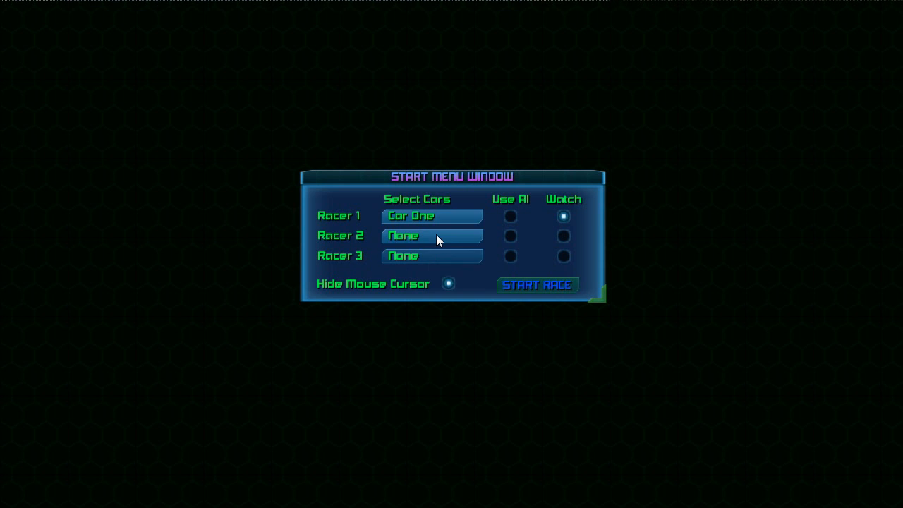
{"action": "left_click", "coordinate": [432, 236]}
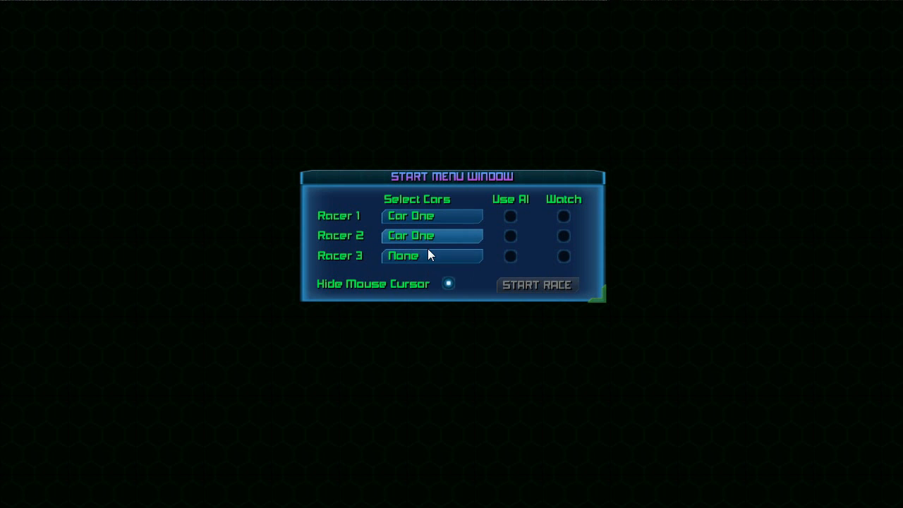
{"action": "left_click", "coordinate": [430, 255]}
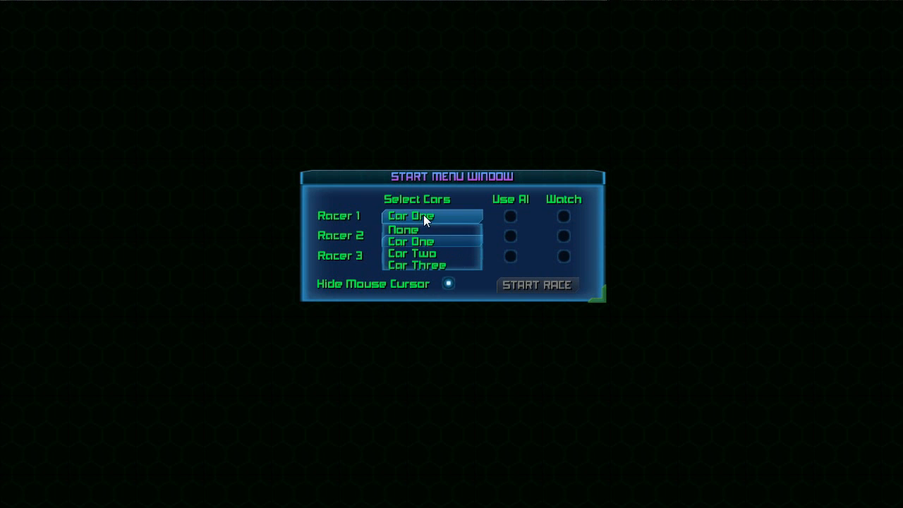
{"action": "left_click", "coordinate": [403, 229]}
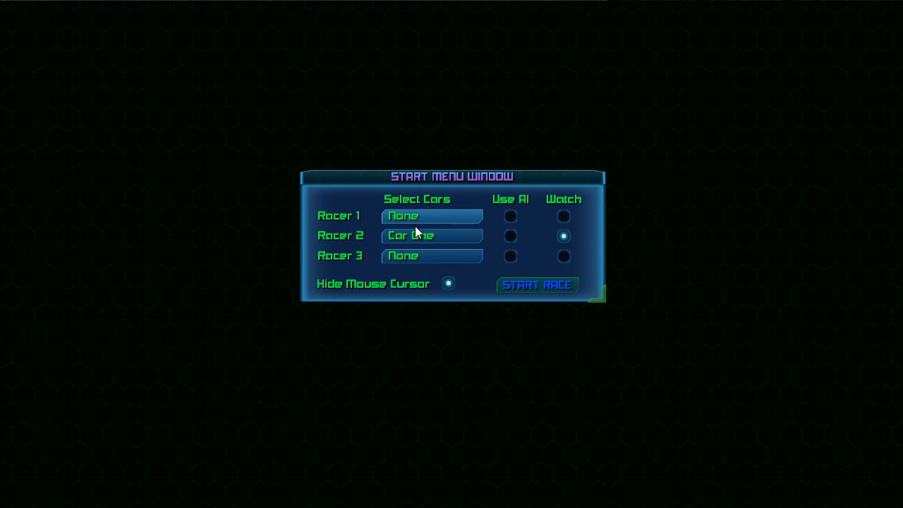
{"action": "mouse_move", "coordinate": [492, 249]}
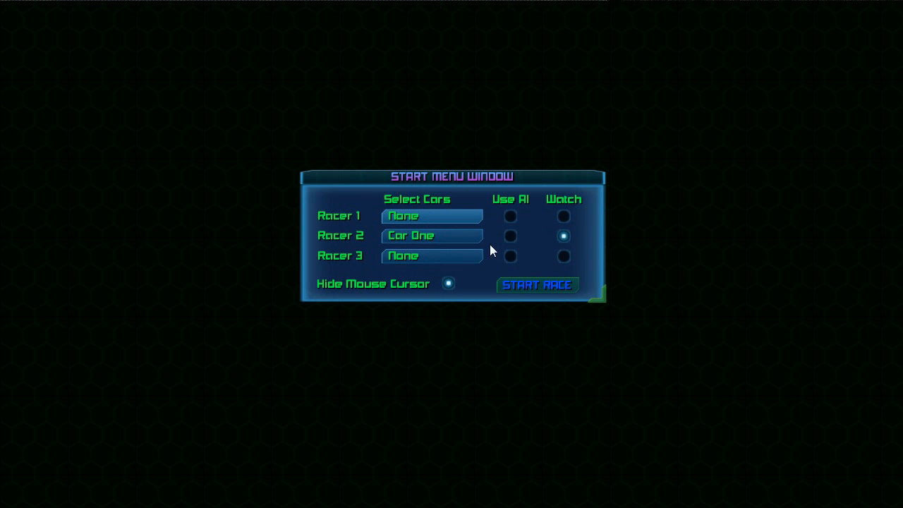
{"action": "mouse_move", "coordinate": [381, 237]}
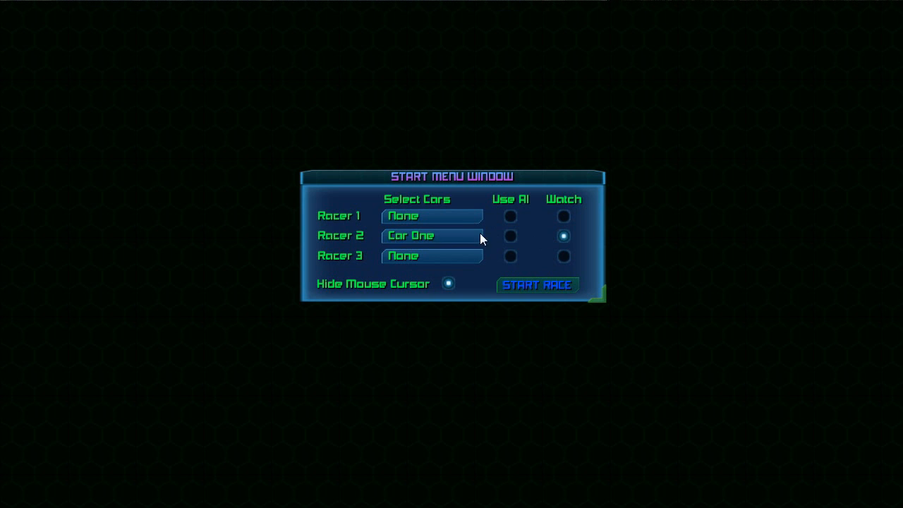
{"action": "mouse_move", "coordinate": [532, 293]}
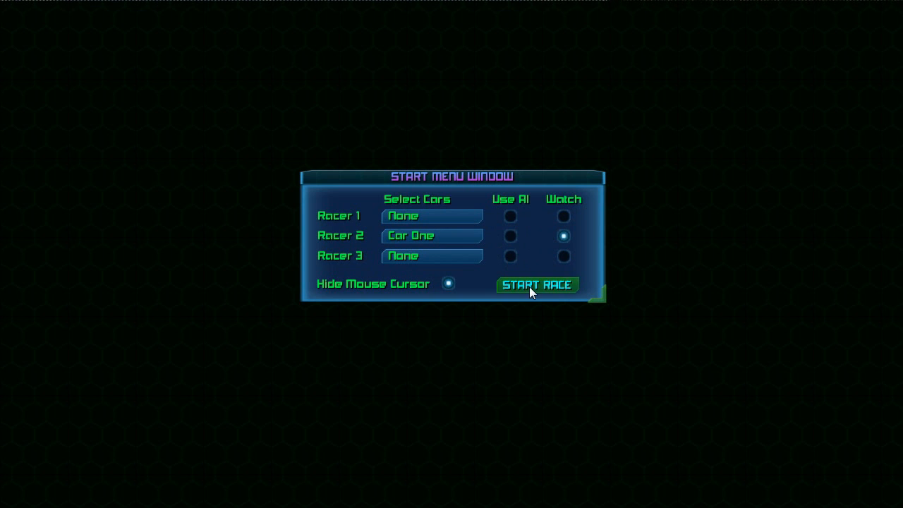
{"action": "mouse_move", "coordinate": [514, 226]}
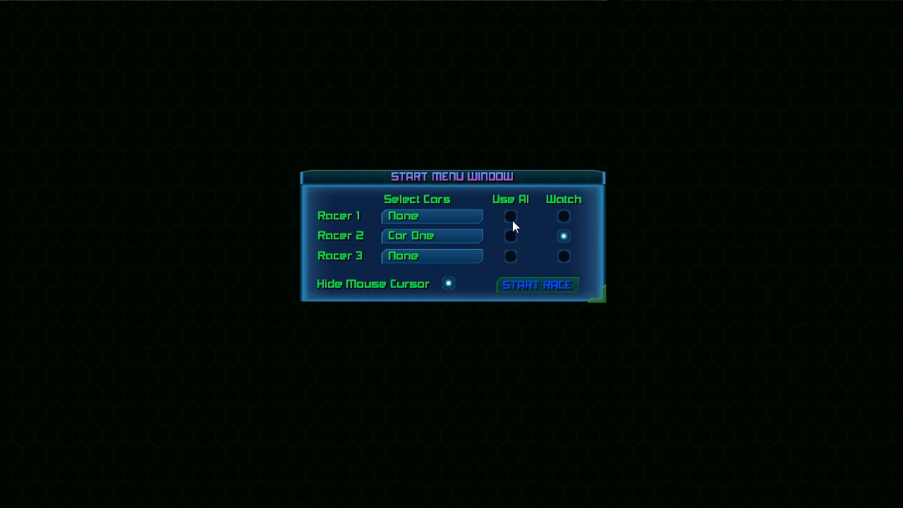
{"action": "mouse_move", "coordinate": [514, 240]}
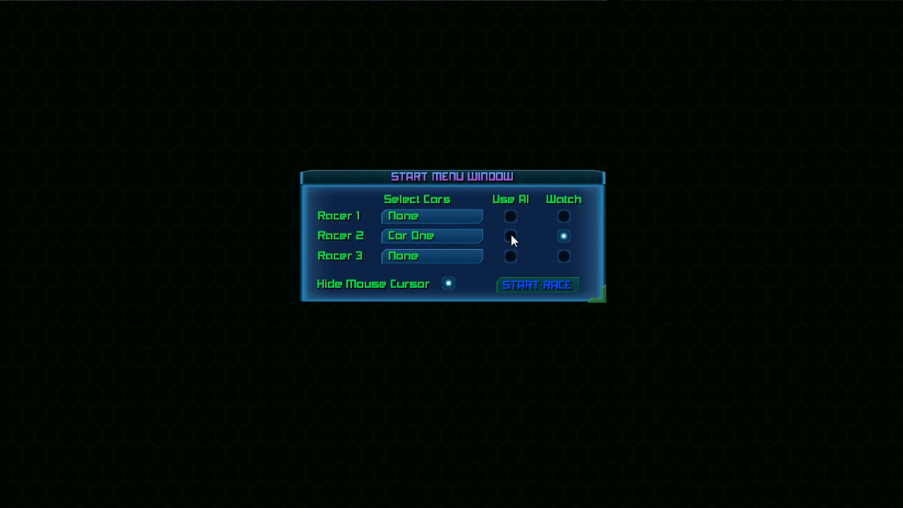
{"action": "left_click", "coordinate": [511, 235]}
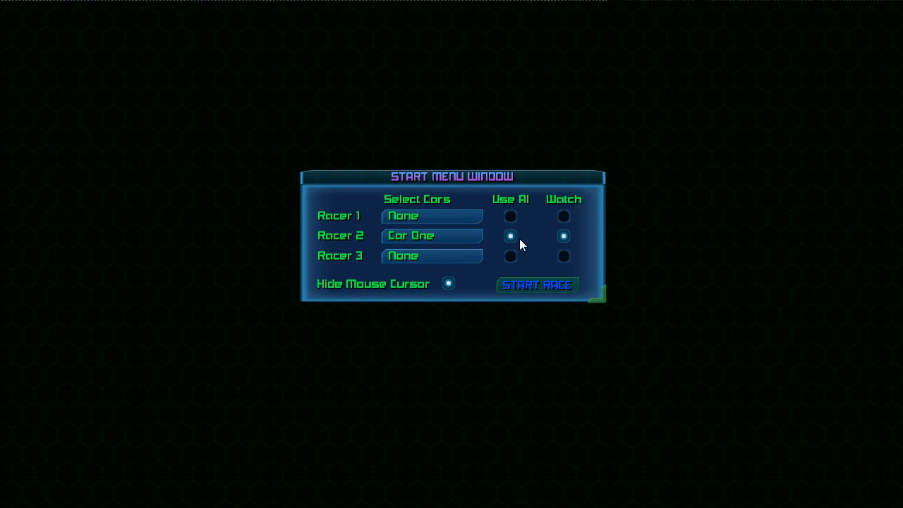
{"action": "mouse_move", "coordinate": [513, 256]}
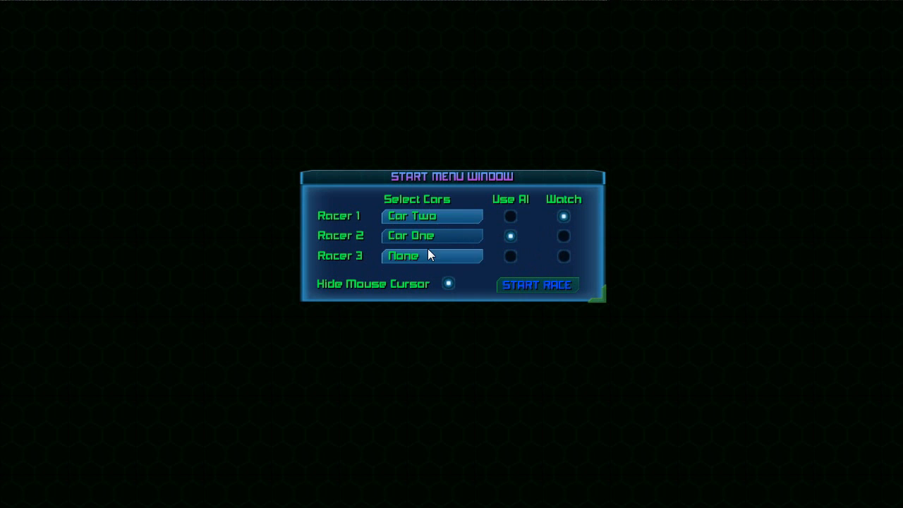
{"action": "mouse_move", "coordinate": [486, 224]}
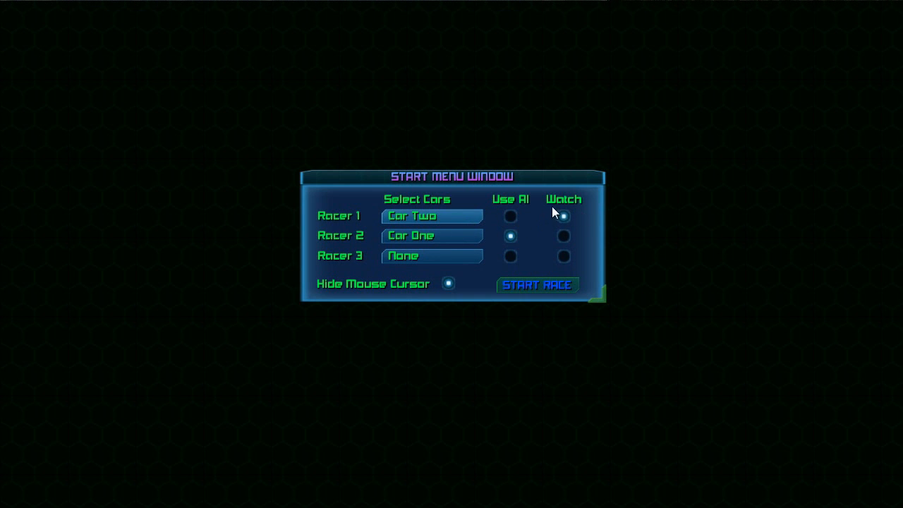
{"action": "mouse_move", "coordinate": [491, 230]}
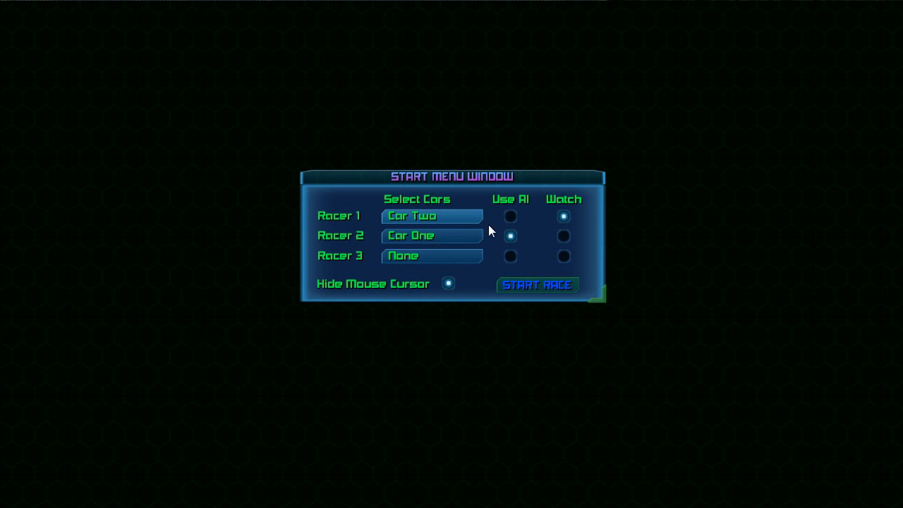
Open Racer 3's car dropdown.
{"action": "left_click", "coordinate": [432, 255]}
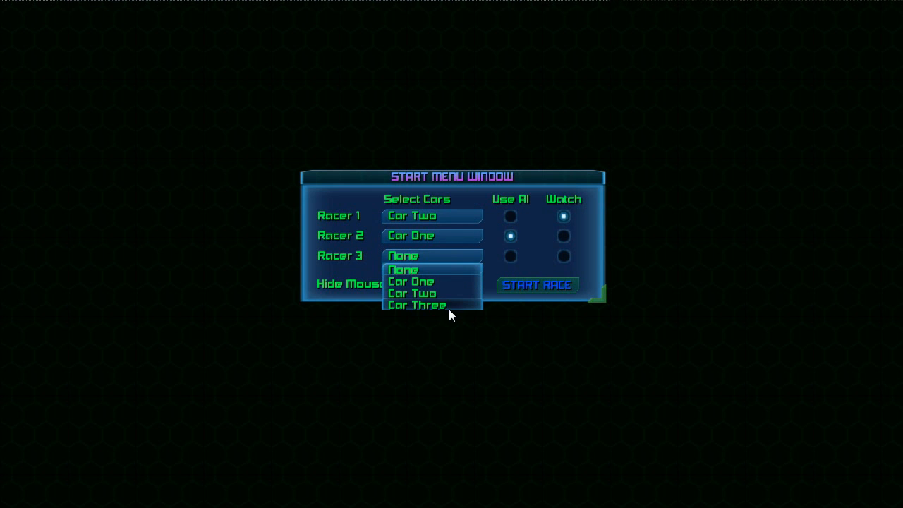
Give Racer 3 Car Three and stop watching Racer 1.
{"action": "left_click", "coordinate": [416, 304]}
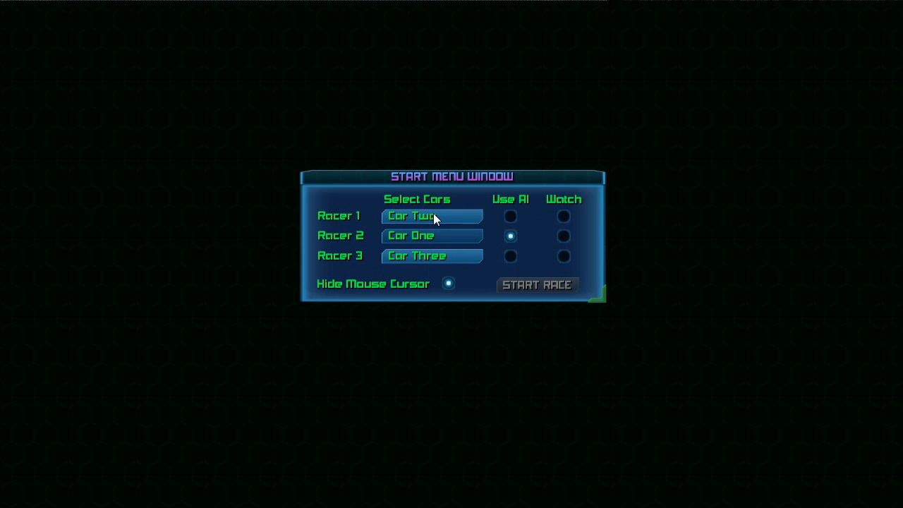
{"action": "mouse_move", "coordinate": [439, 265]}
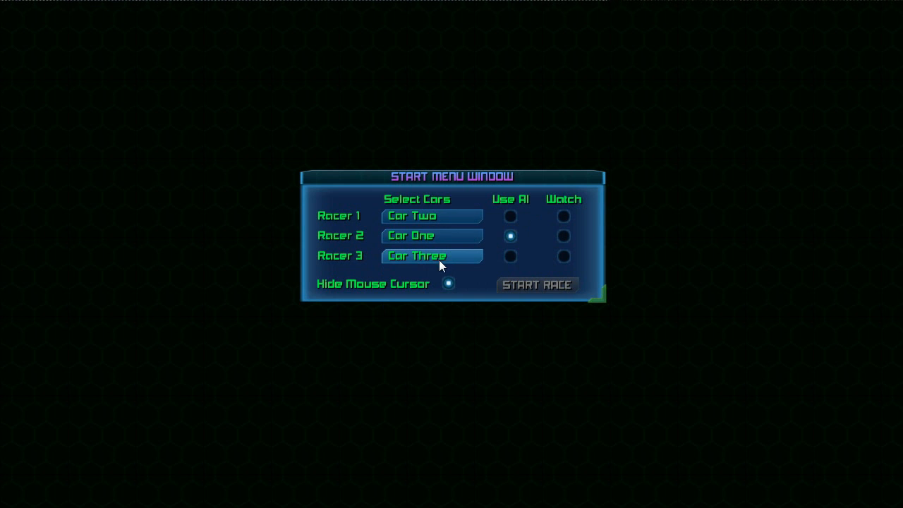
{"action": "mouse_move", "coordinate": [569, 224]}
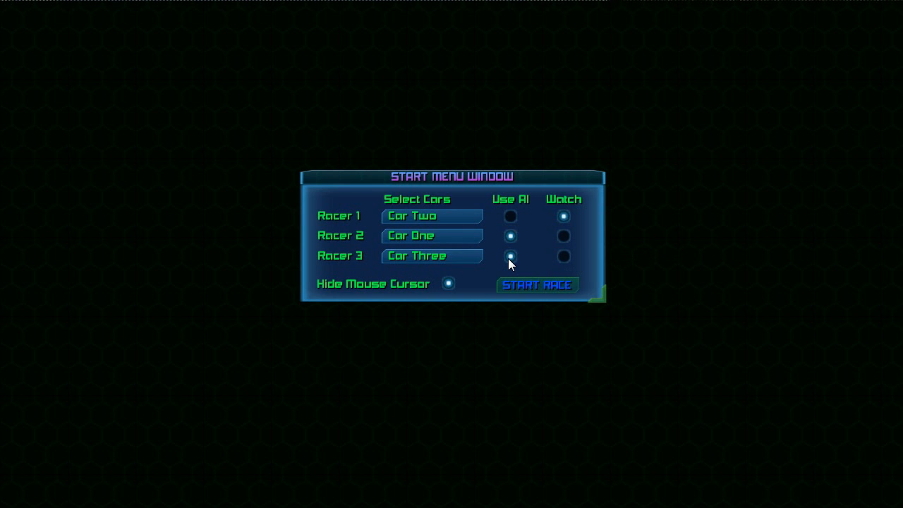
{"action": "mouse_move", "coordinate": [505, 248]}
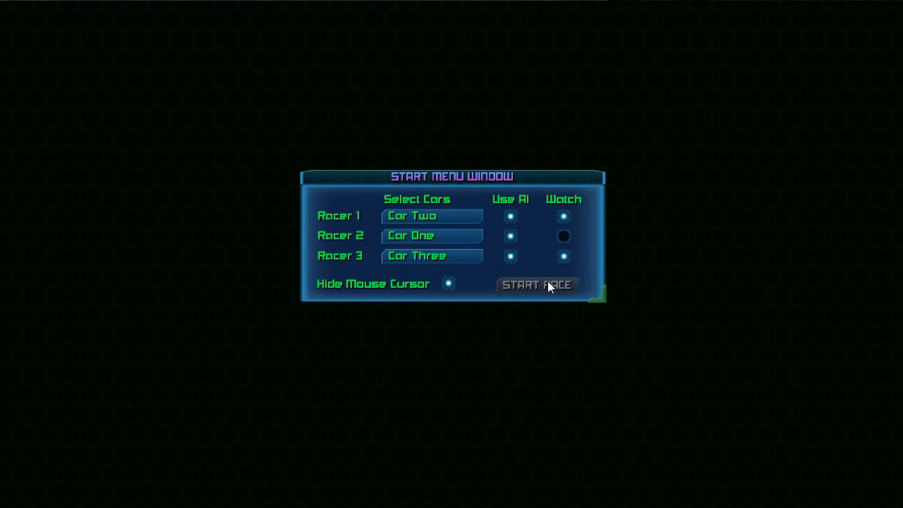
{"action": "left_click", "coordinate": [563, 236]}
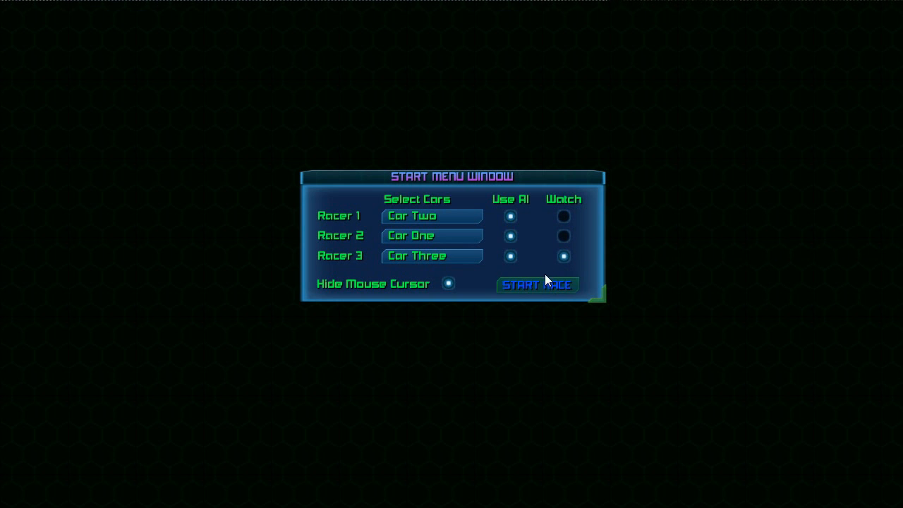
{"action": "mouse_move", "coordinate": [473, 280]}
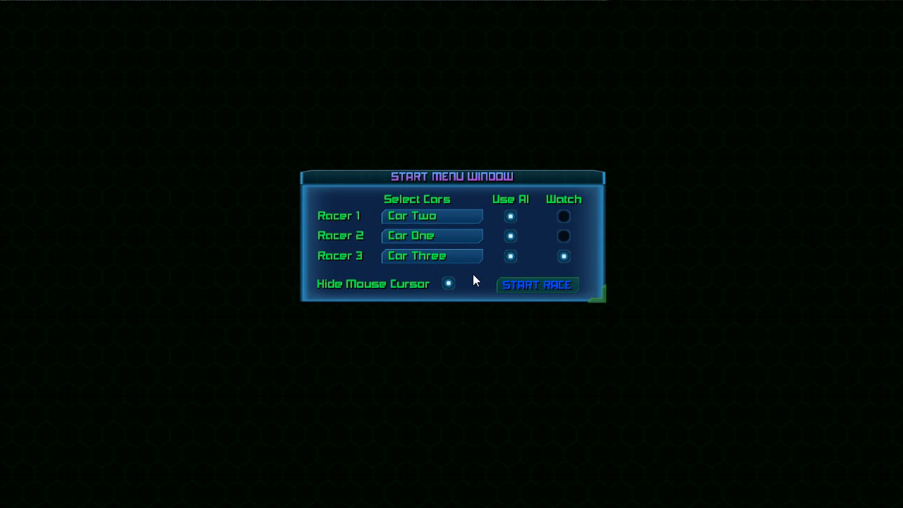
{"action": "mouse_move", "coordinate": [595, 291]}
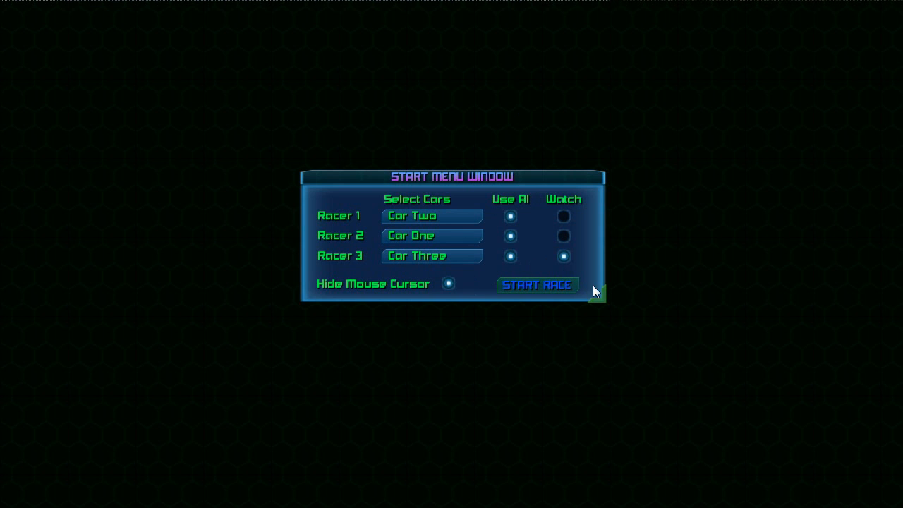
{"action": "mouse_move", "coordinate": [427, 216]}
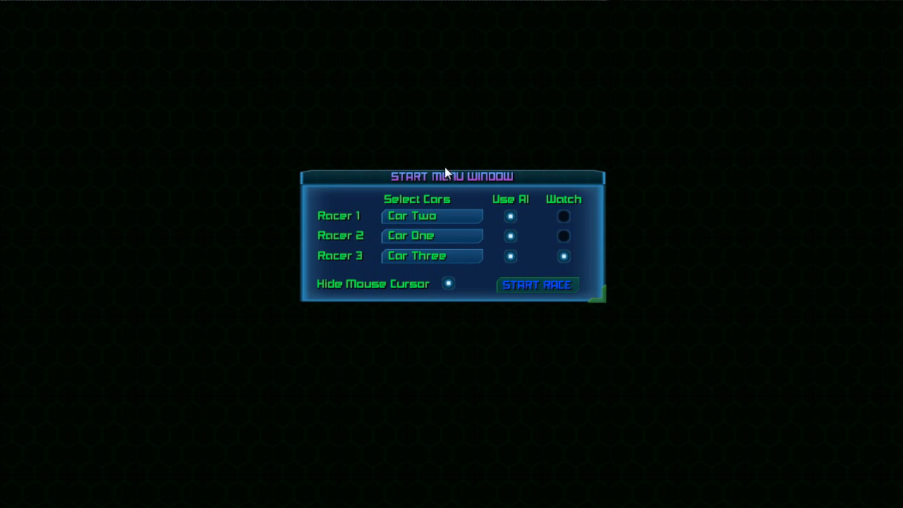
{"action": "mouse_move", "coordinate": [474, 287]}
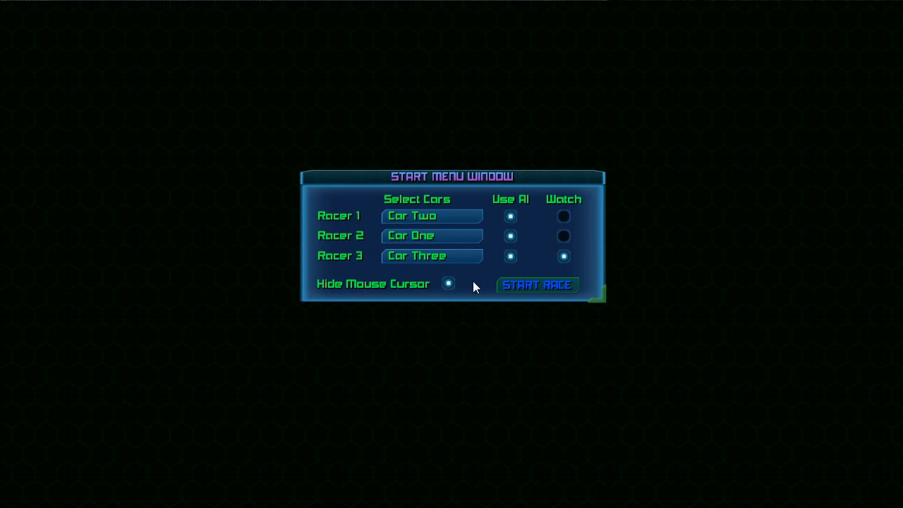
{"action": "mouse_move", "coordinate": [476, 300]}
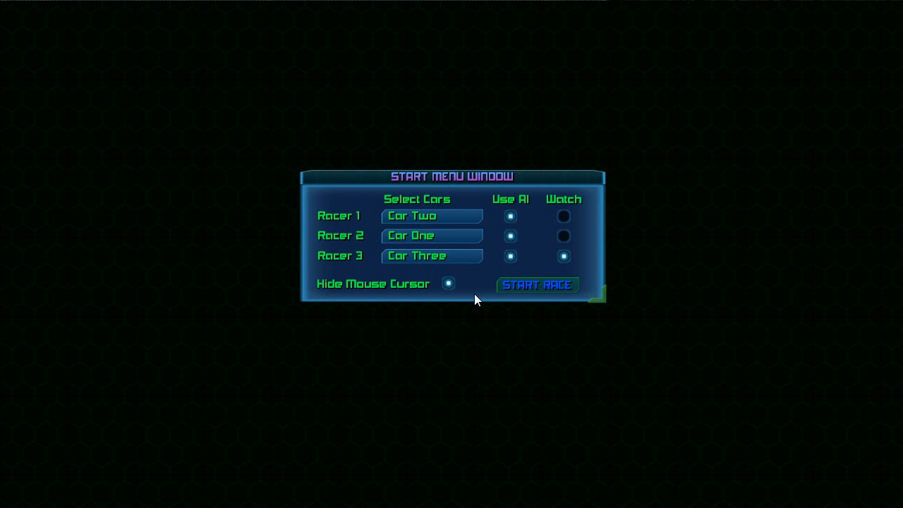
{"action": "mouse_move", "coordinate": [492, 278]}
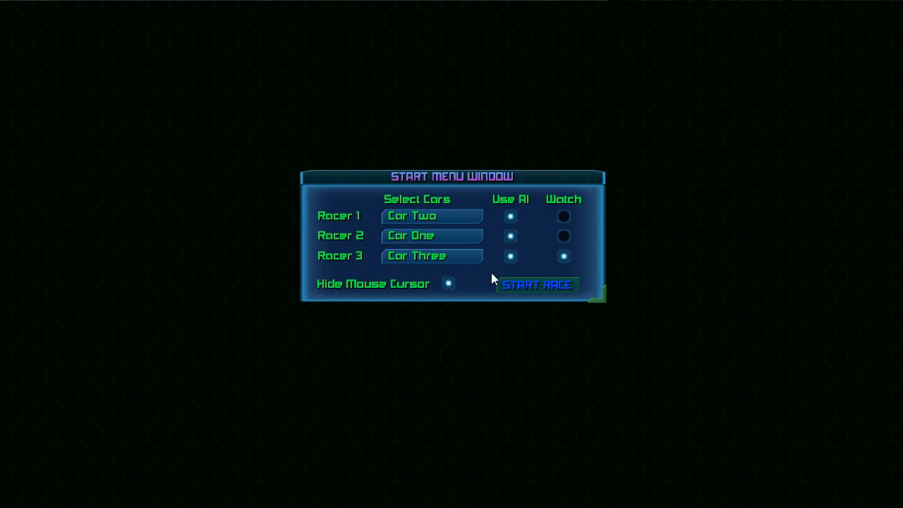
{"action": "mouse_move", "coordinate": [411, 277]}
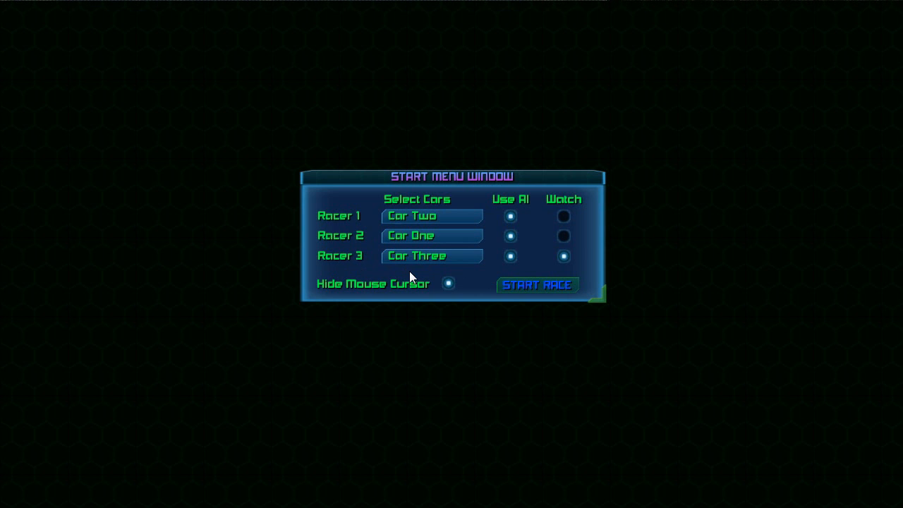
{"action": "mouse_move", "coordinate": [475, 305]}
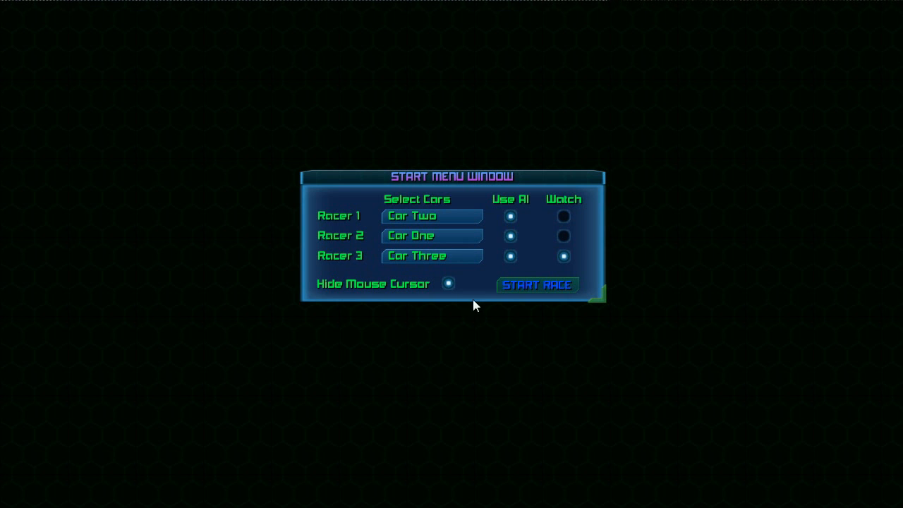
{"action": "mouse_move", "coordinate": [455, 227]}
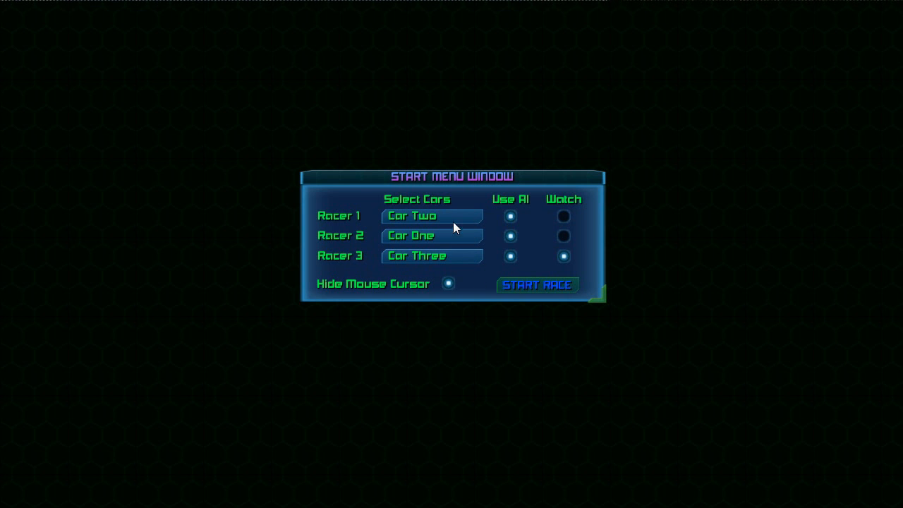